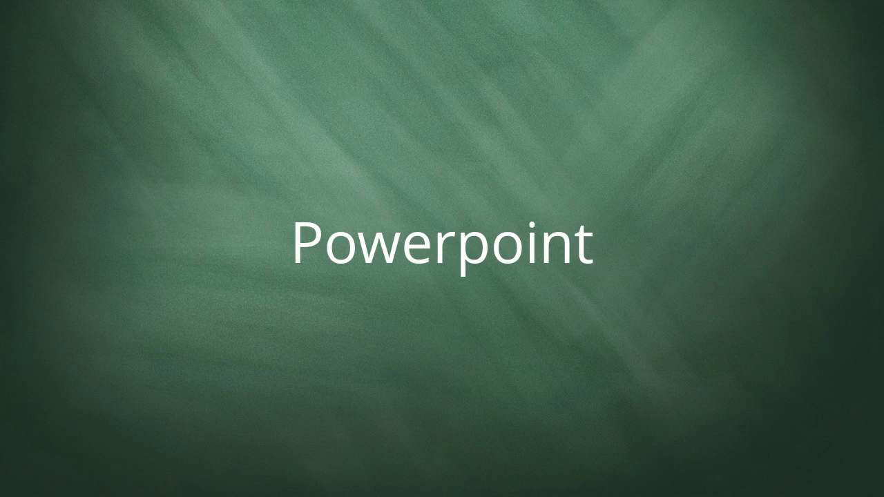
{"action": "type", "text": "Apple Keynote"}
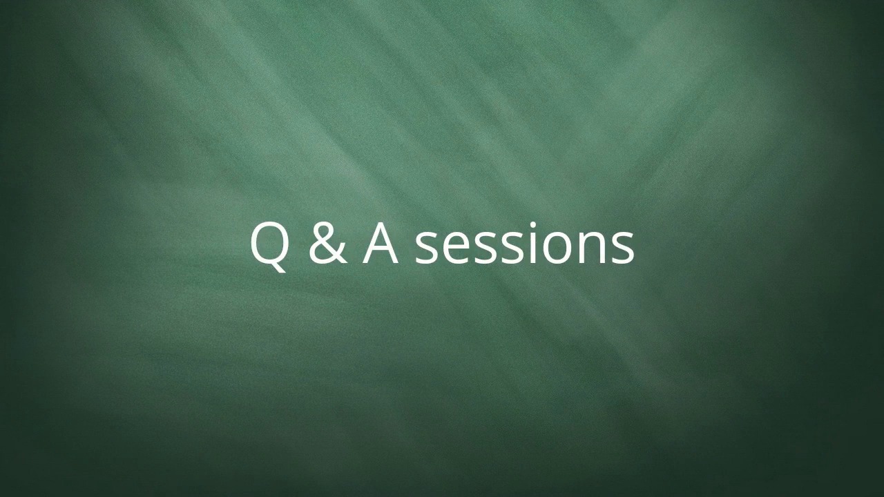
{"action": "key", "text": "Right"}
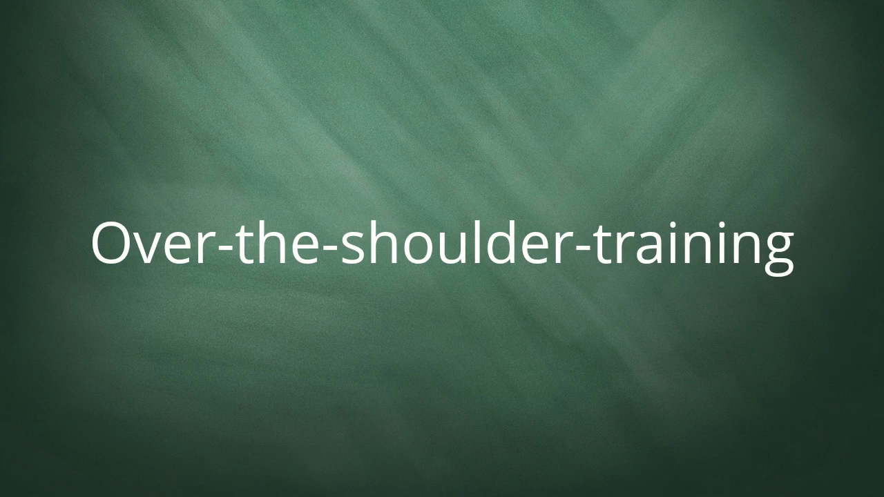